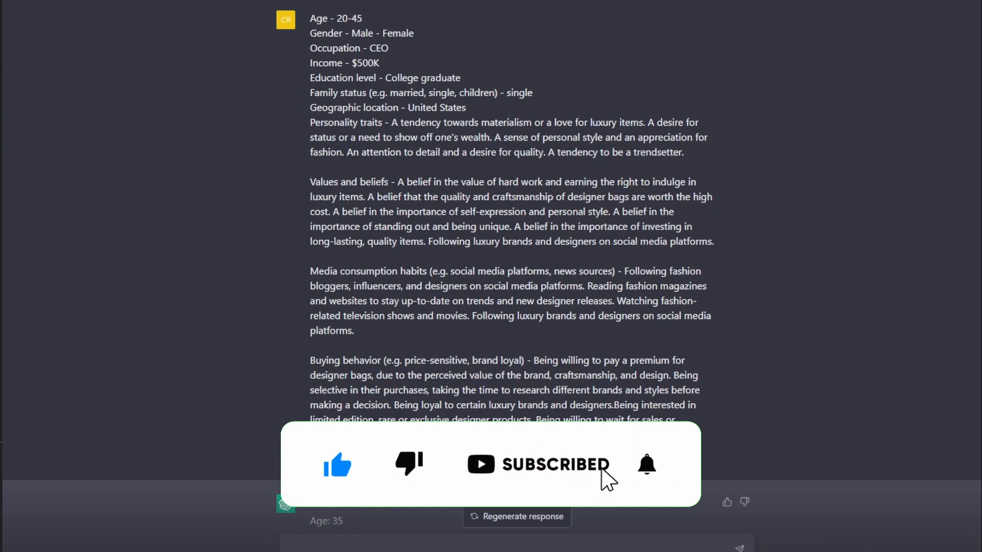
# Step: Review the generated bag, straw purse and pump renders, enlarging and closing the straw purse view
pyautogui.click(647, 464)
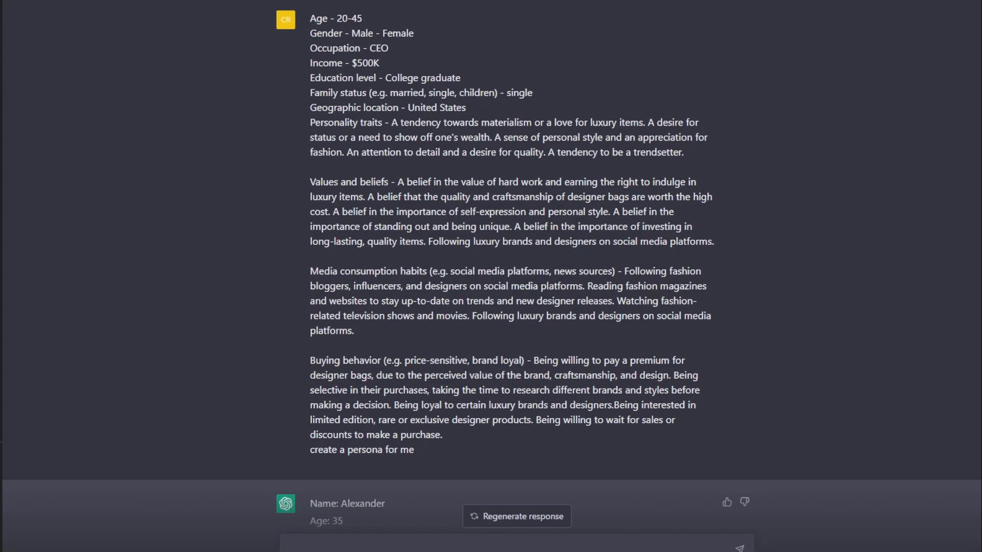
pyautogui.moveTo(638, 370)
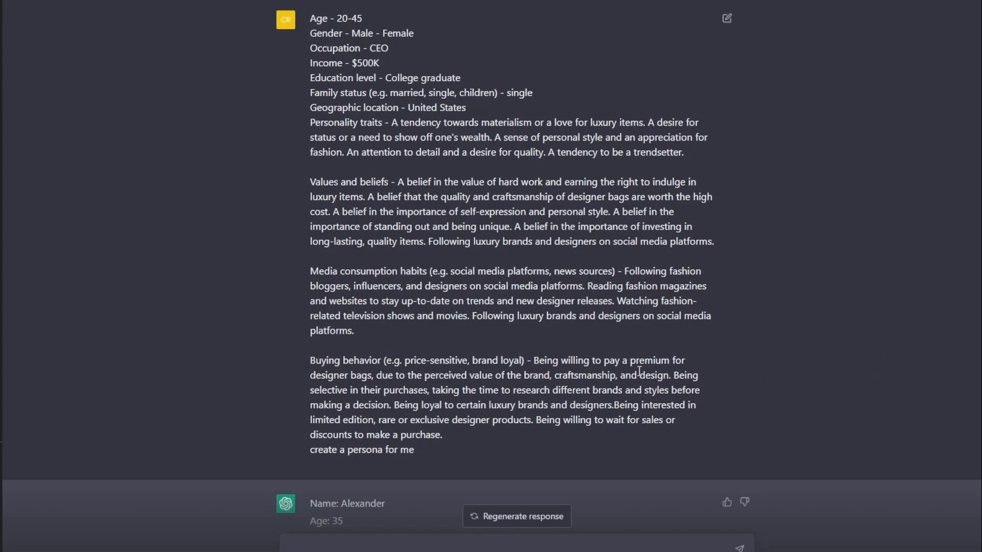
pyautogui.scroll(-3)
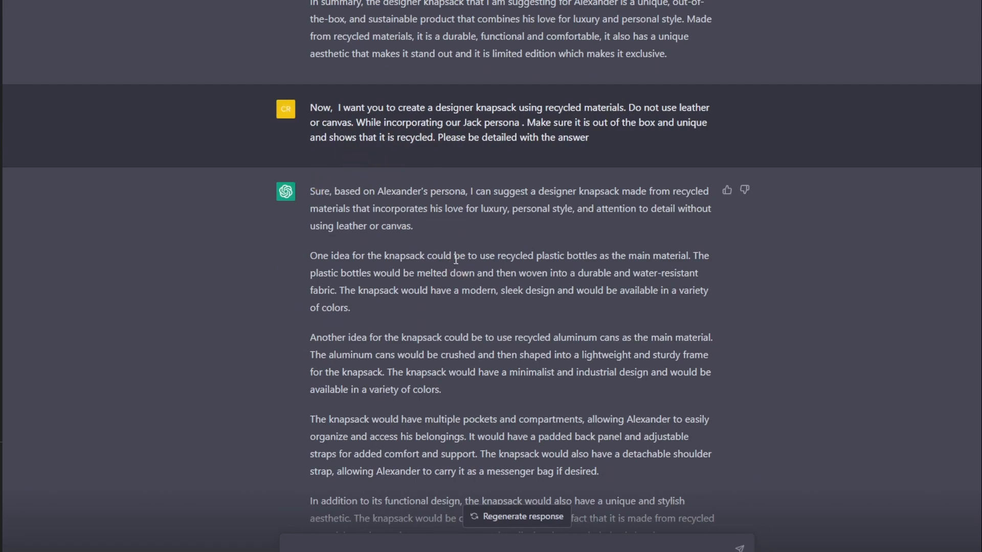
pyautogui.scroll(-3)
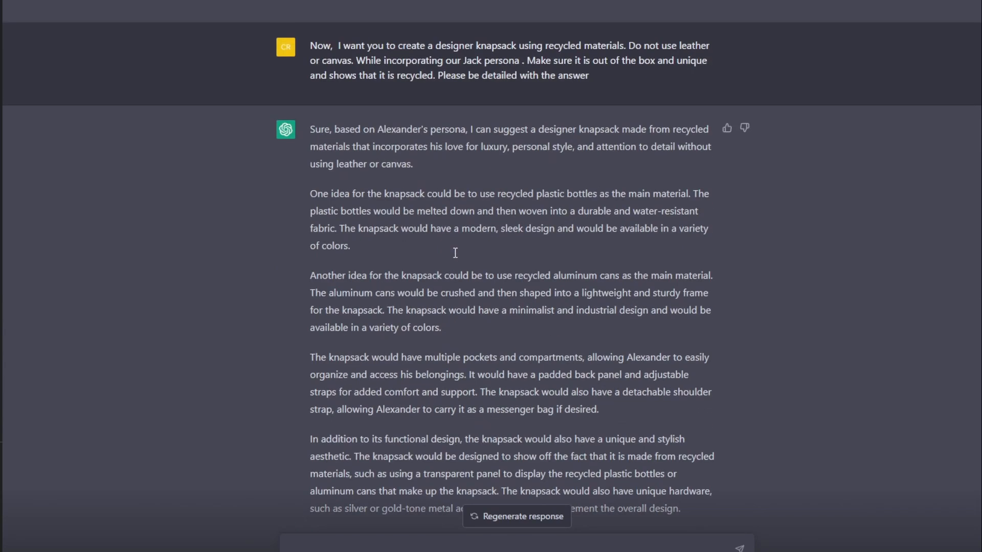
pyautogui.scroll(-3)
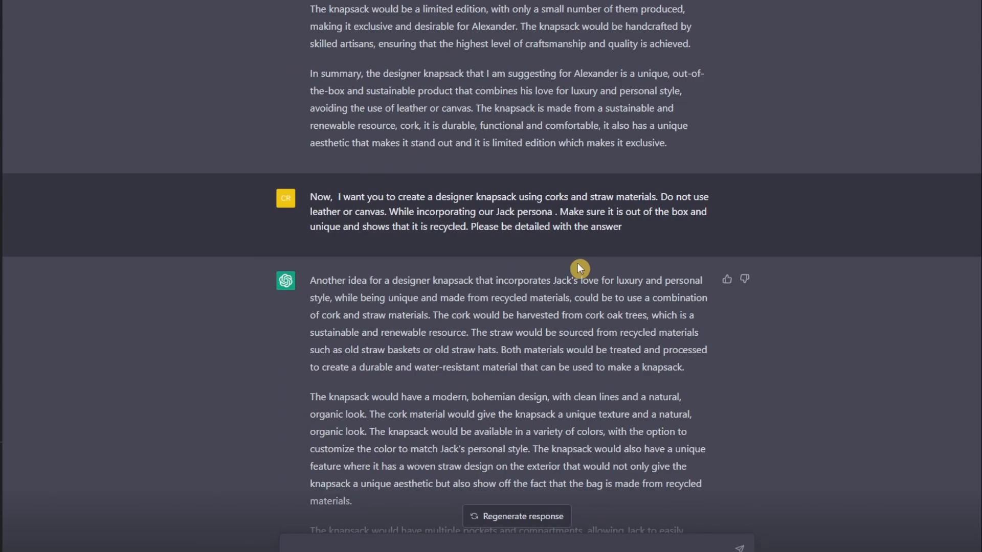
pyautogui.moveTo(716, 339)
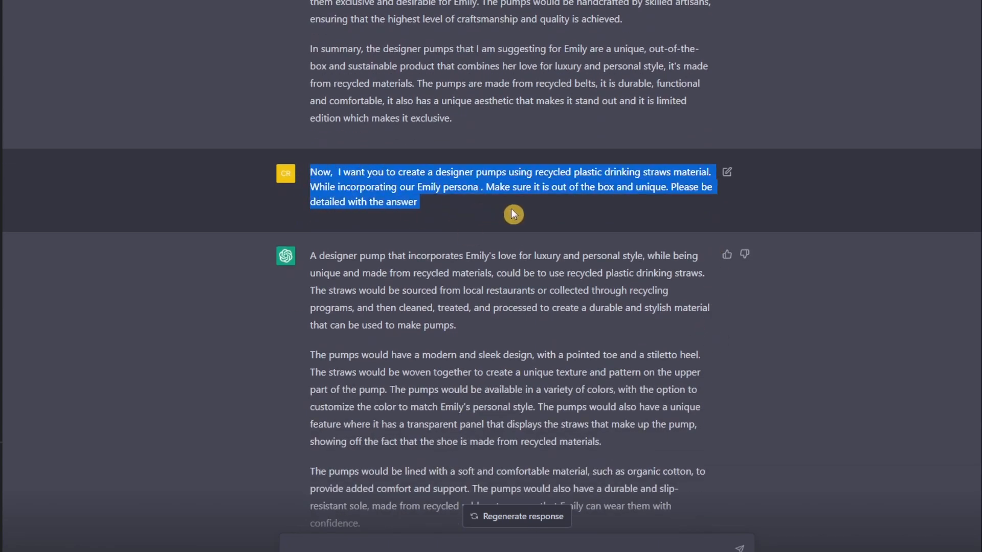
pyautogui.moveTo(422, 201)
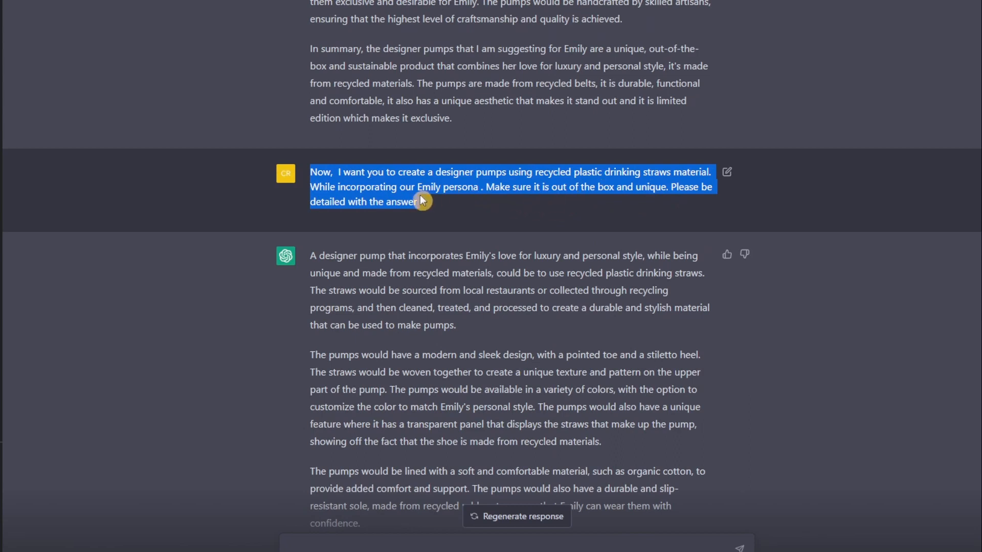
pyautogui.moveTo(448, 201)
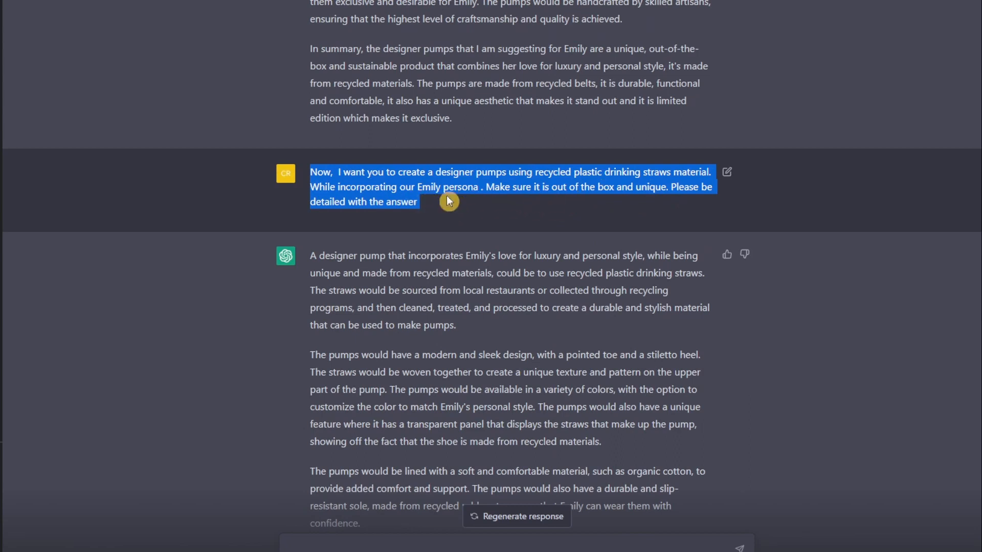
pyautogui.moveTo(475, 224)
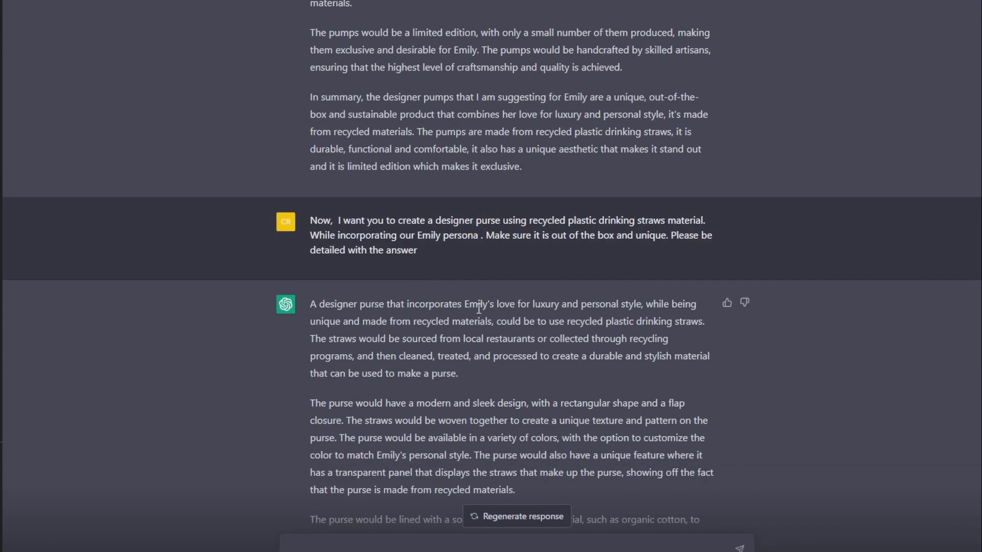
pyautogui.scroll(-3)
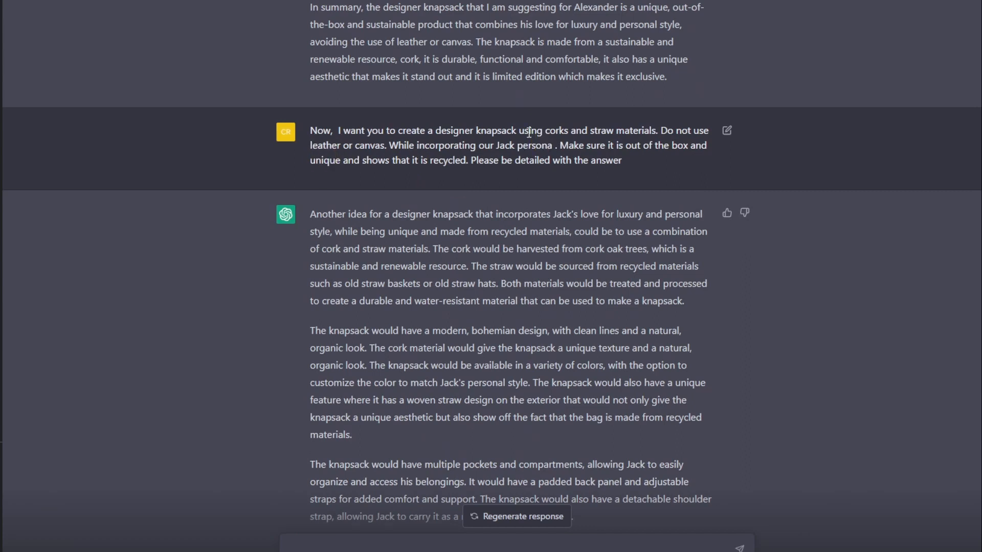
pyautogui.moveTo(546, 129); pyautogui.dragTo(646, 130)
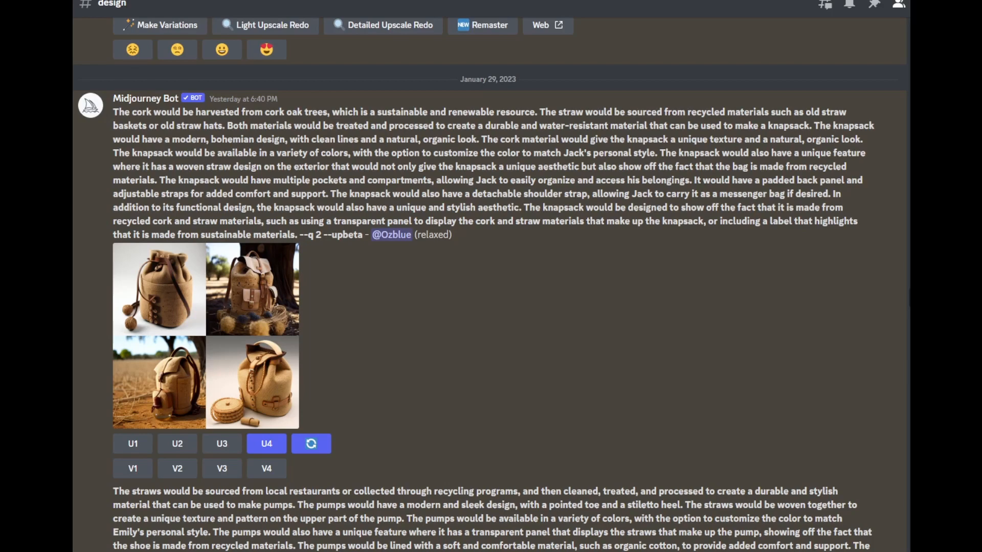
pyautogui.moveTo(200, 369)
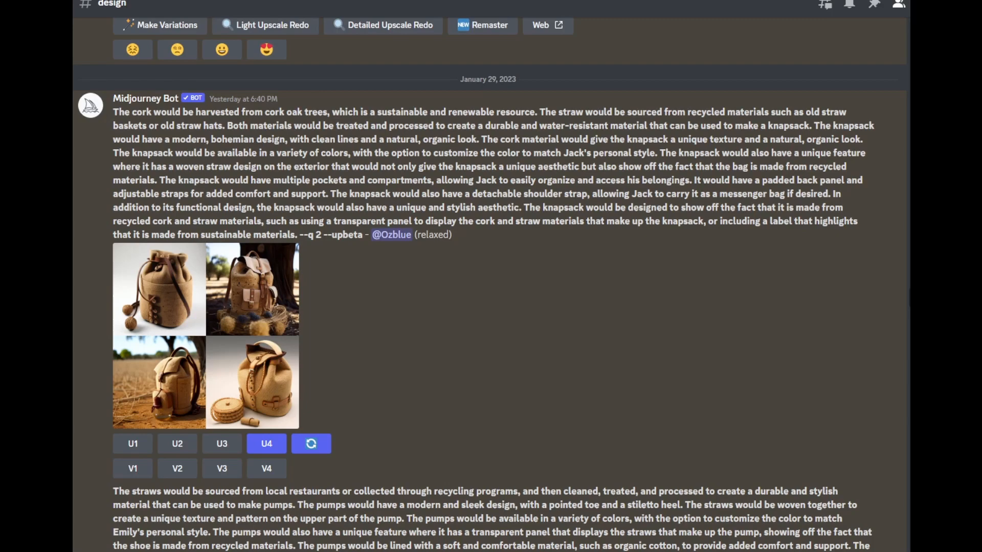
pyautogui.moveTo(200, 370)
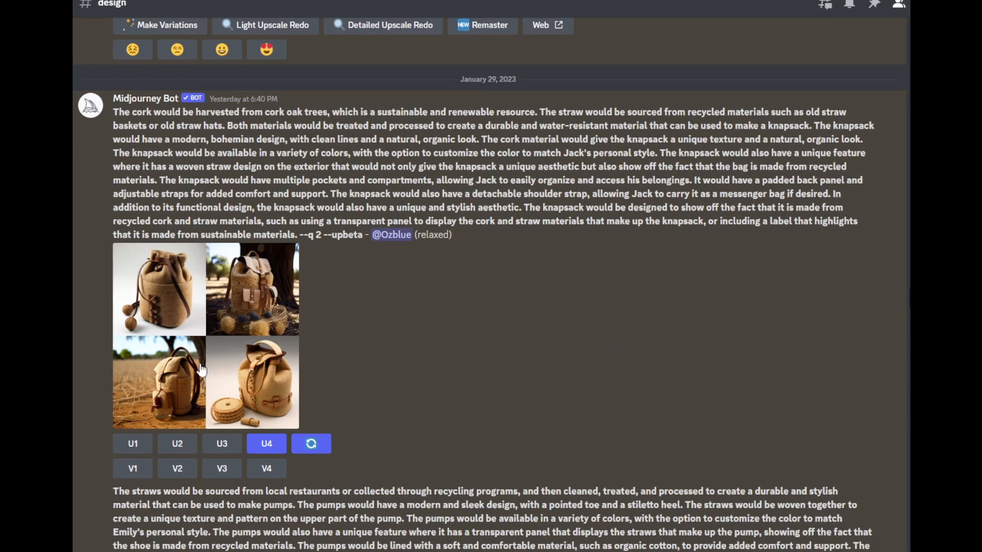
pyautogui.moveTo(199, 369)
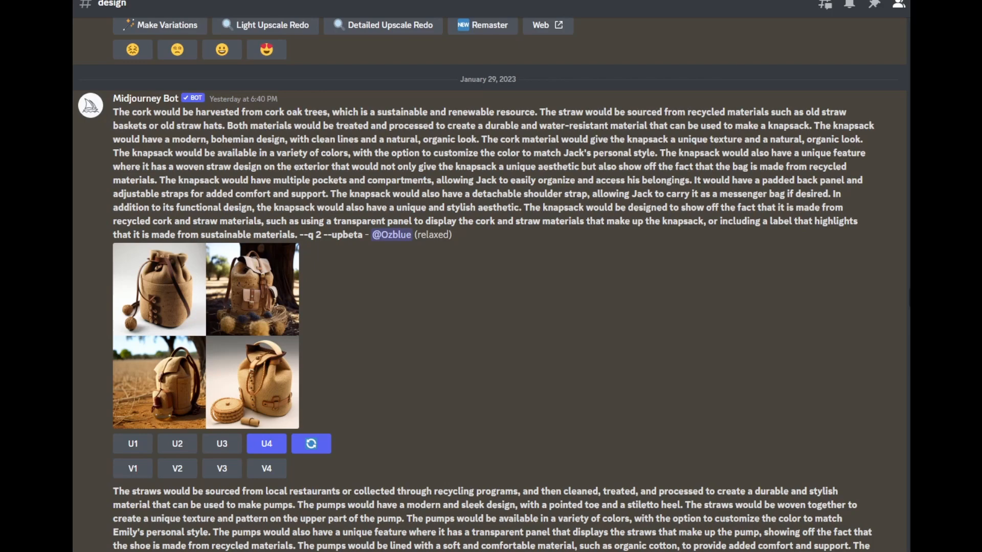
pyautogui.moveTo(832, 316)
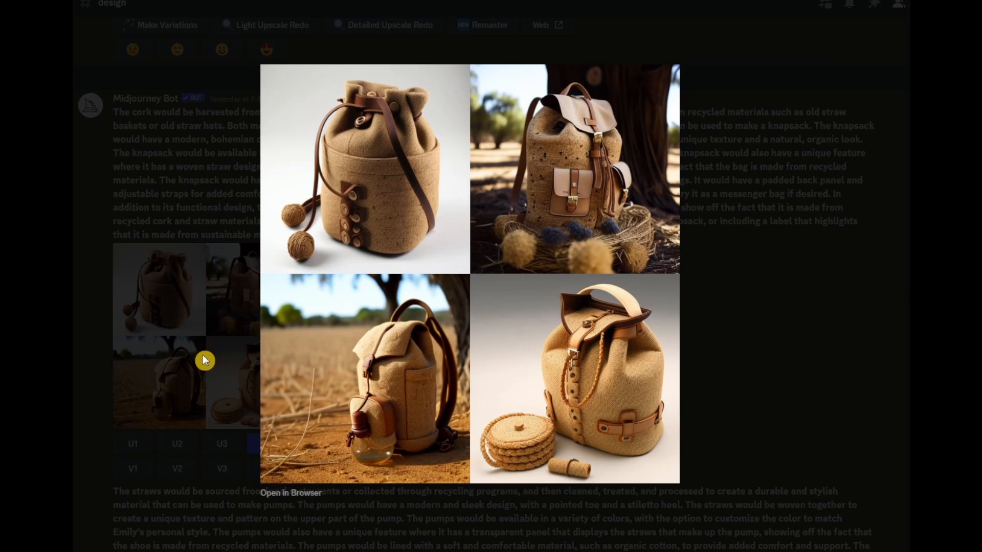
pyautogui.moveTo(482, 171)
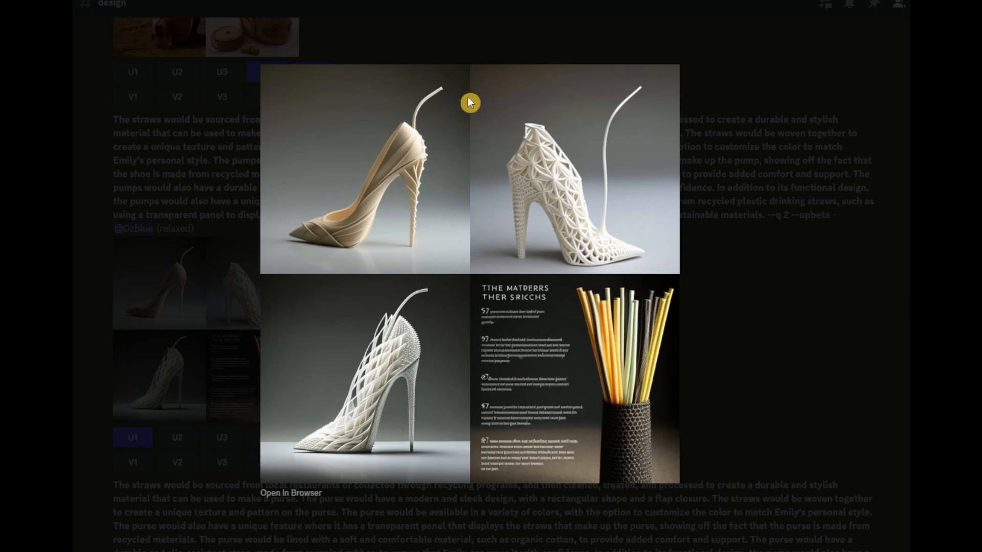
pyautogui.moveTo(401, 308)
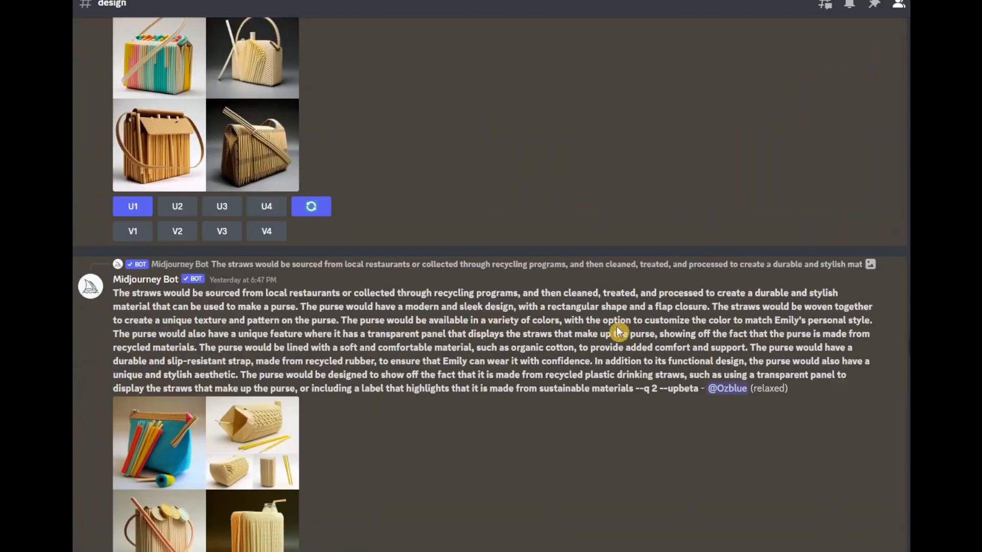
pyautogui.scroll(-3)
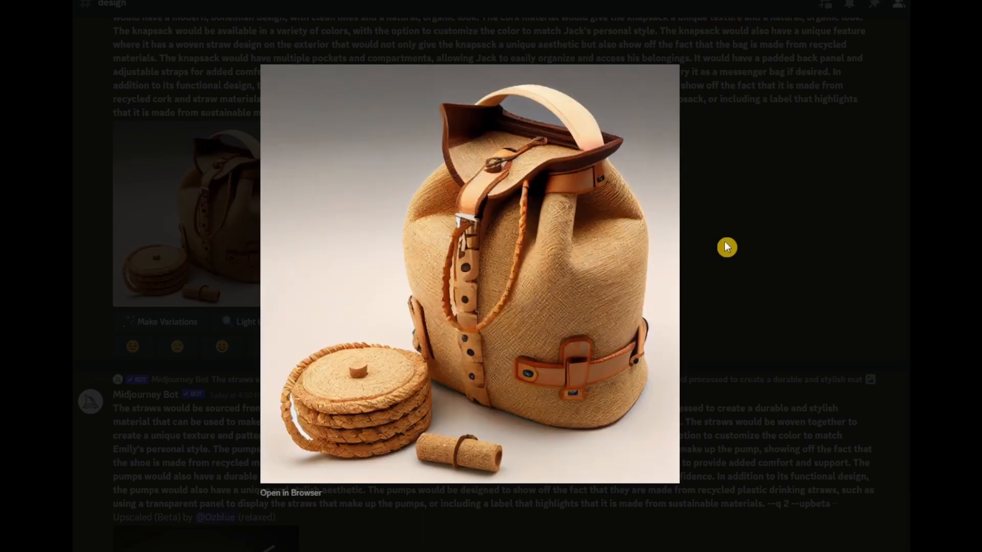
pyautogui.click(727, 247)
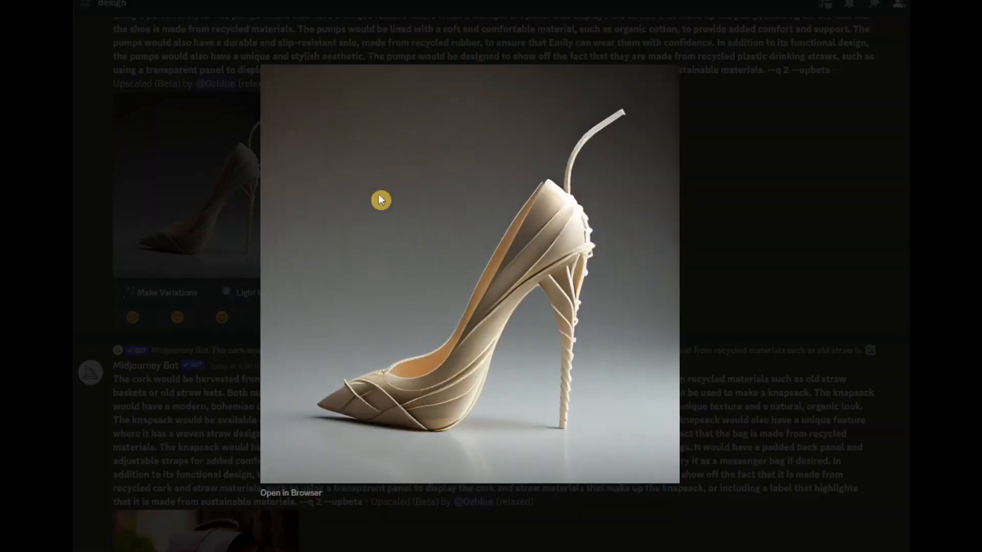
pyautogui.moveTo(565, 177)
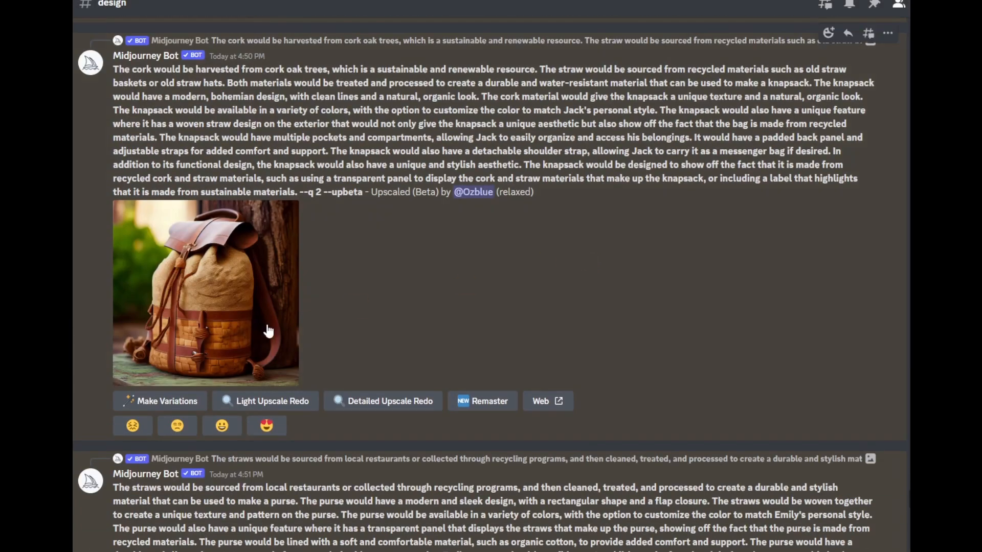
pyautogui.scroll(-3)
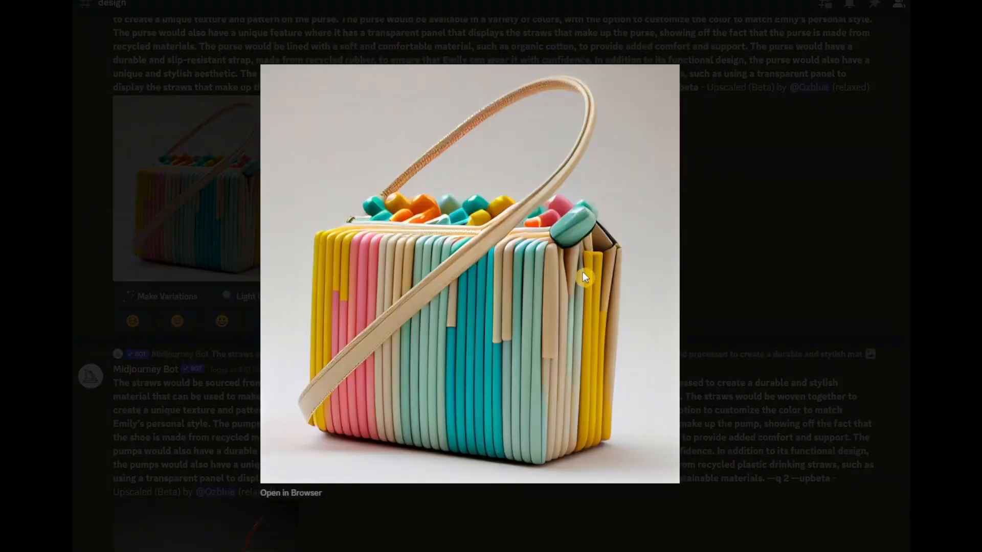
pyautogui.moveTo(579, 288)
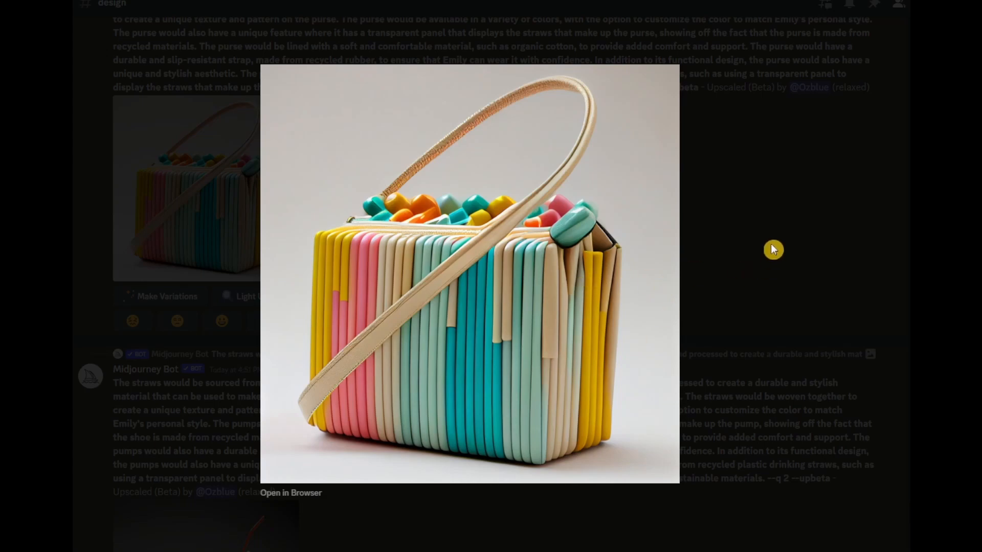
pyautogui.click(774, 248)
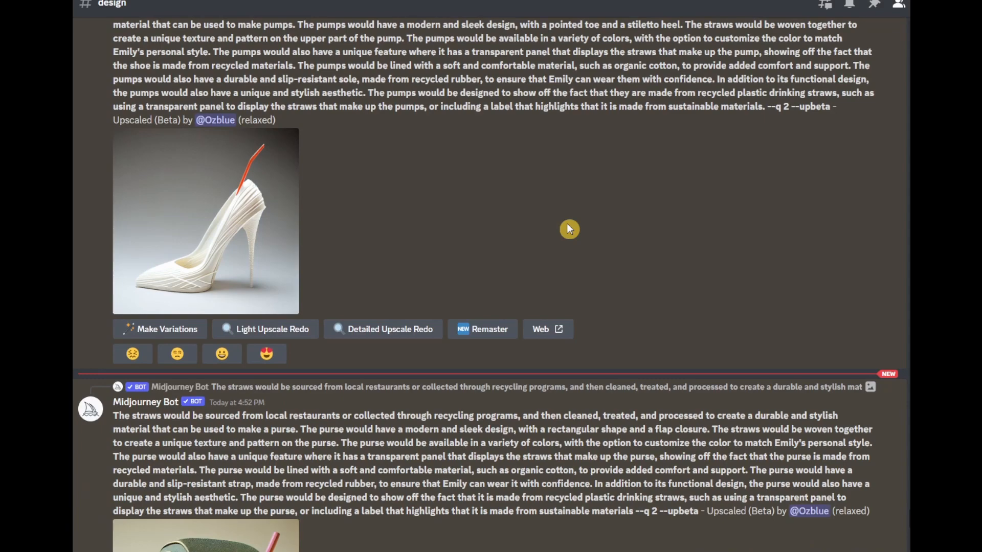
pyautogui.scroll(-3)
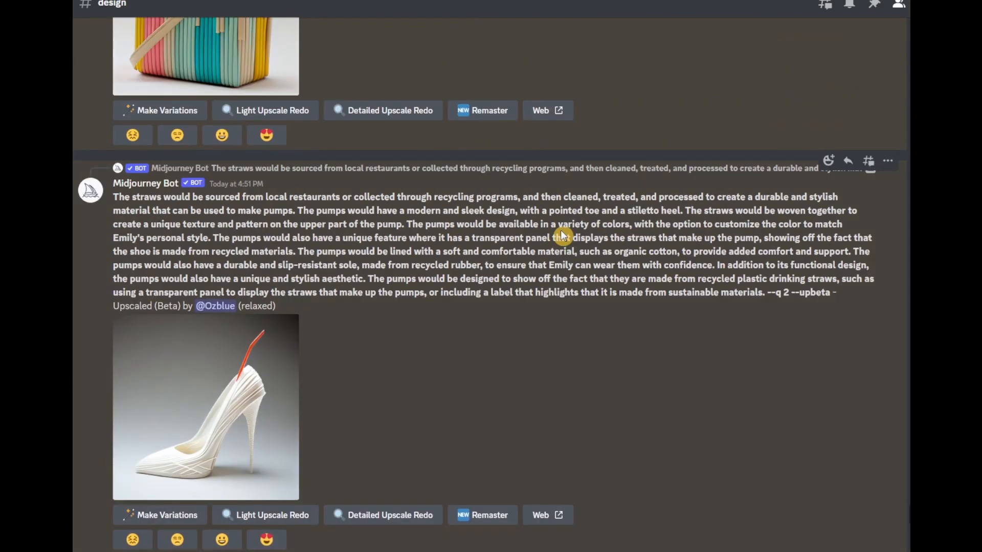
pyautogui.scroll(-3)
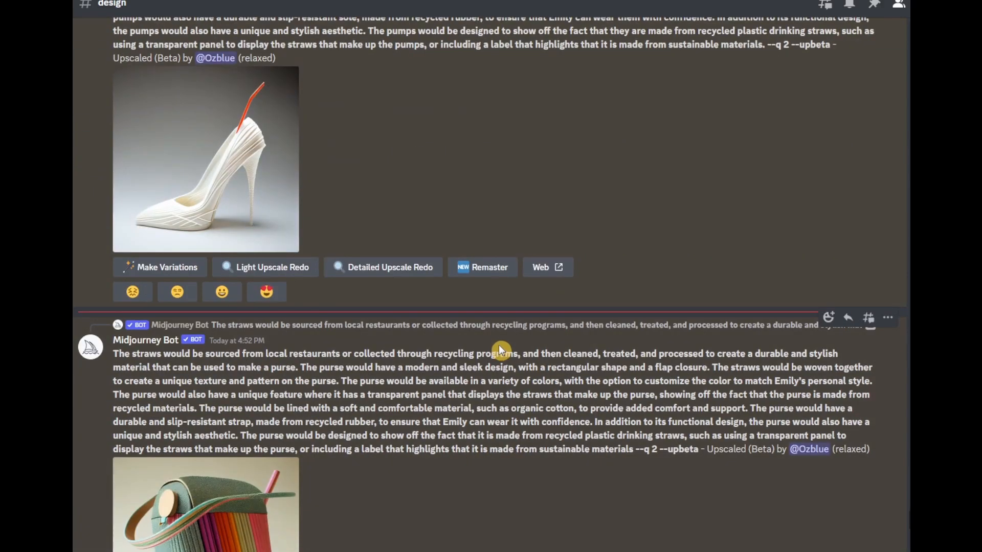
pyautogui.scroll(-3)
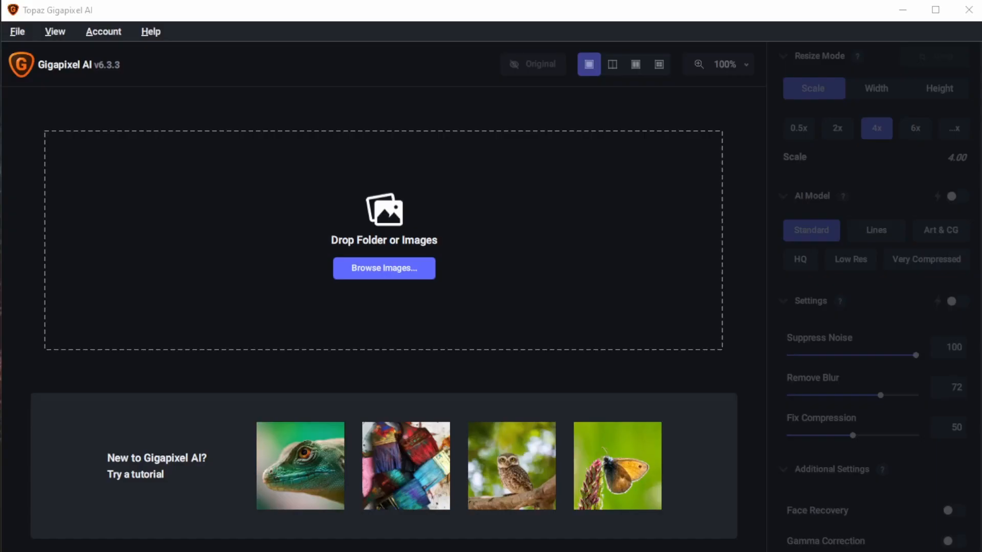
pyautogui.moveTo(649, 238)
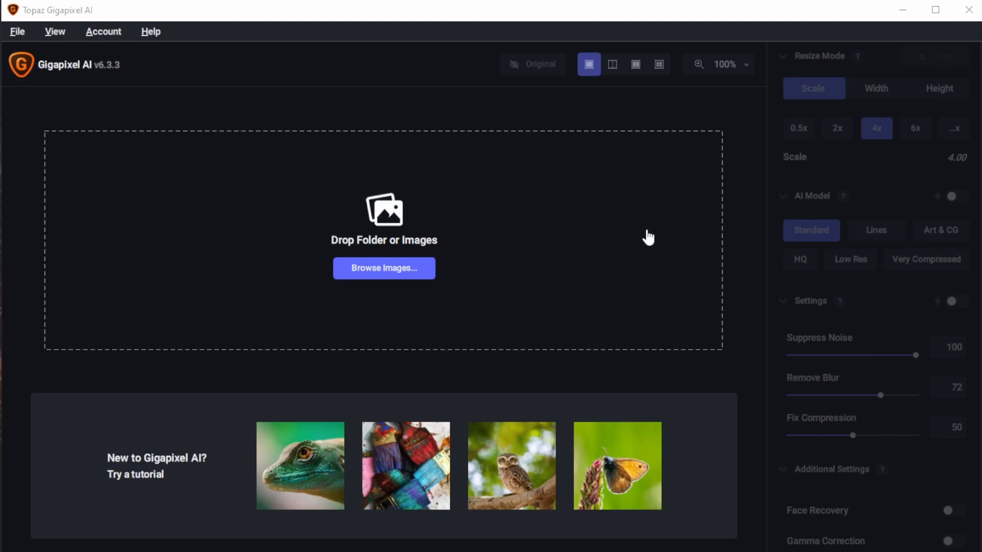
pyautogui.moveTo(531, 202)
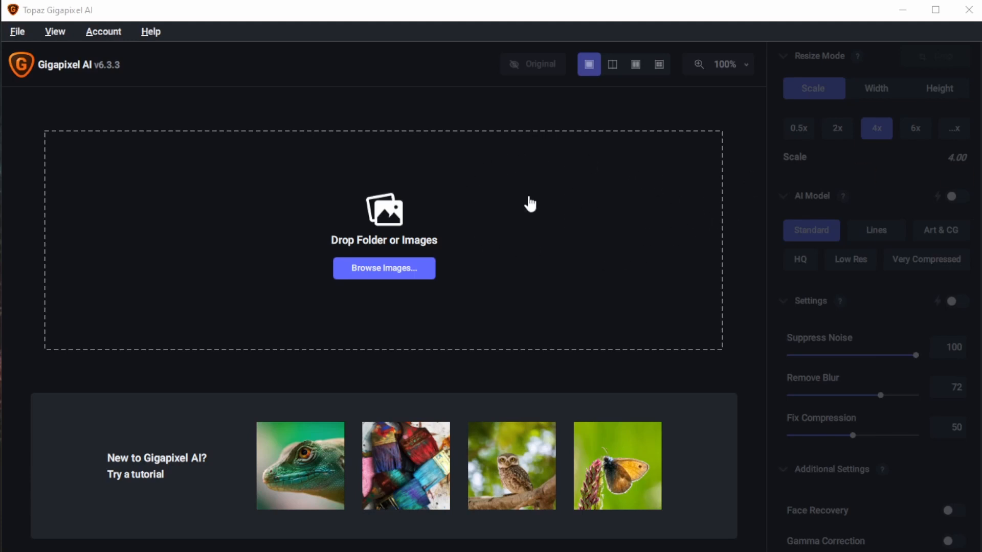
pyautogui.moveTo(421, 272)
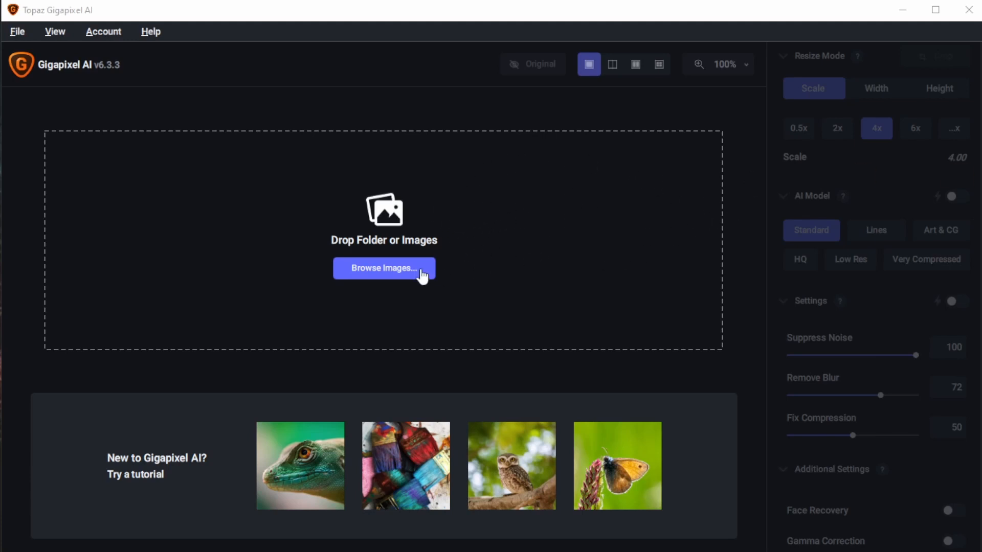
pyautogui.moveTo(431, 257)
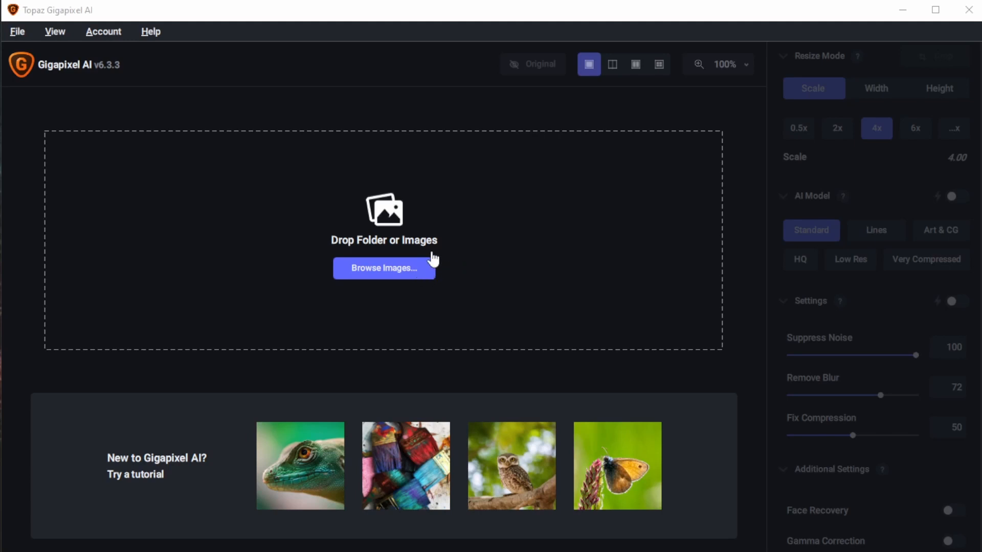
pyautogui.moveTo(507, 278)
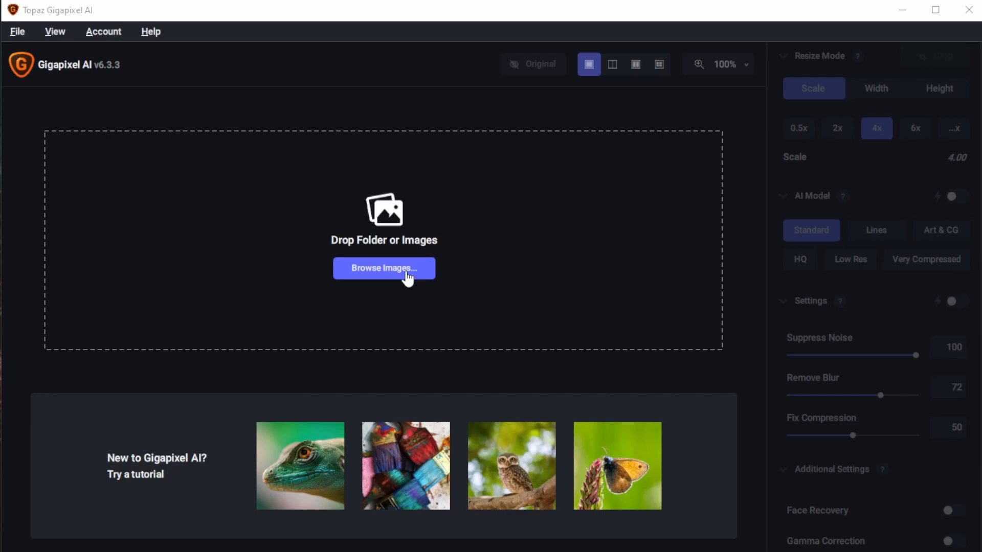
pyautogui.moveTo(401, 280)
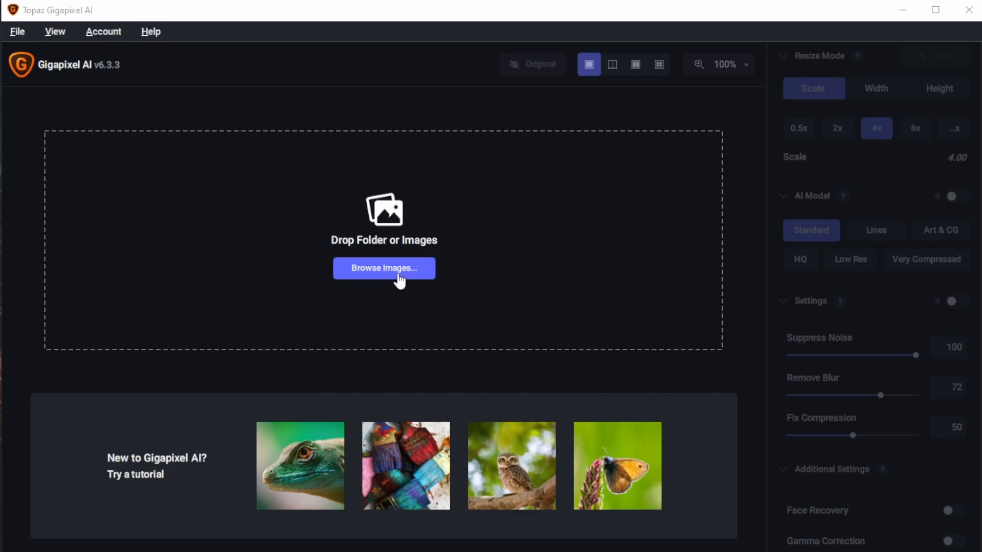
# Step: Load all eight renders from the render folder into Gigapixel at 4x and start saving the upscaled images
pyautogui.click(383, 268)
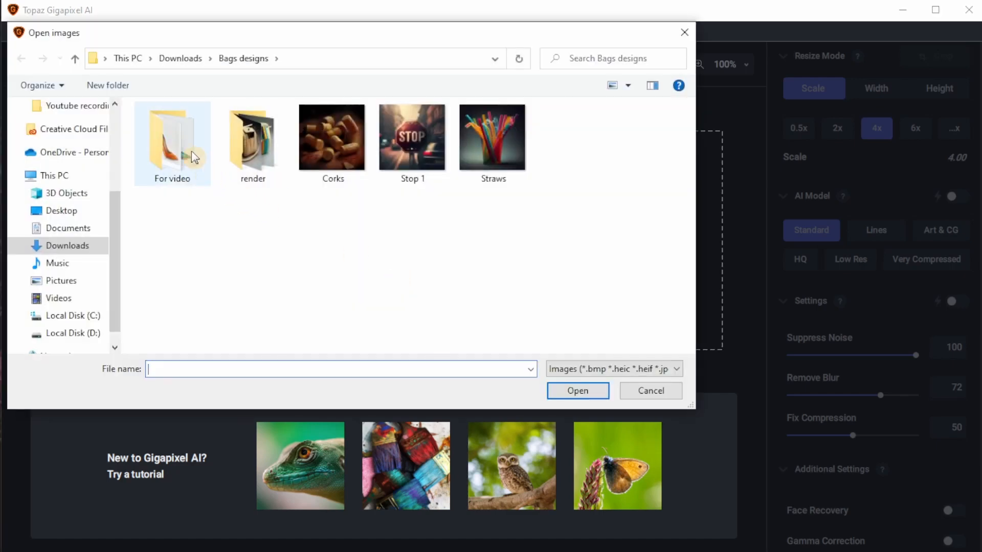
pyautogui.doubleClick(251, 136)
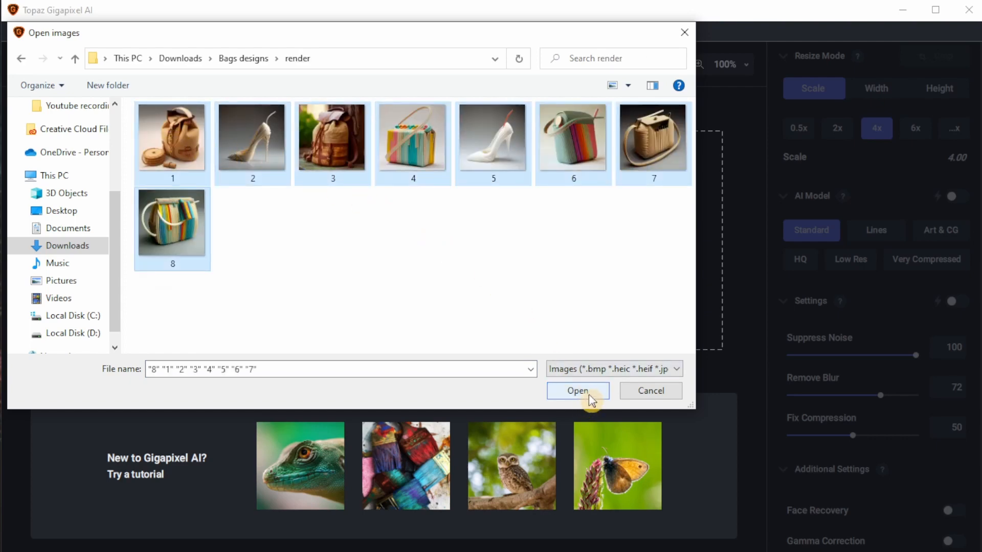
pyautogui.click(576, 390)
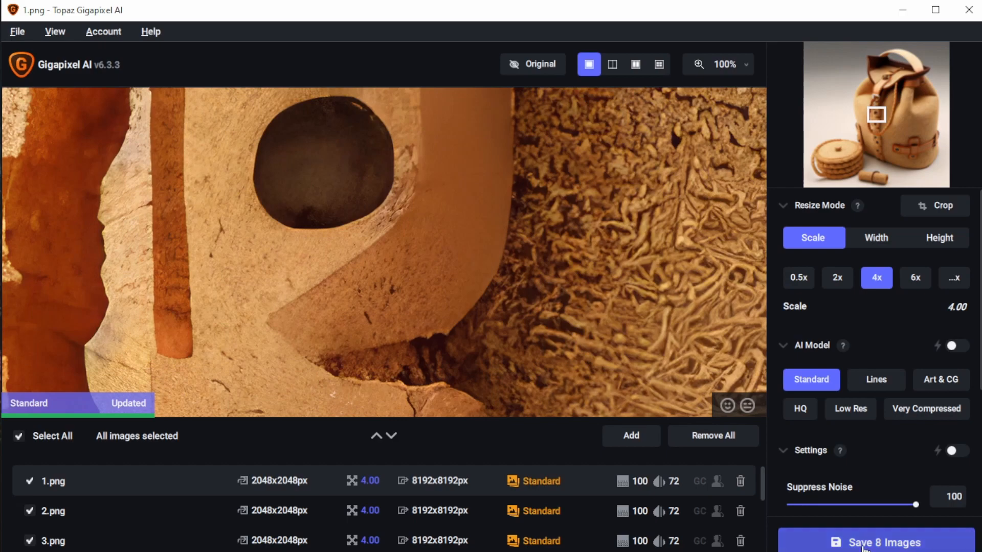
pyautogui.click(875, 542)
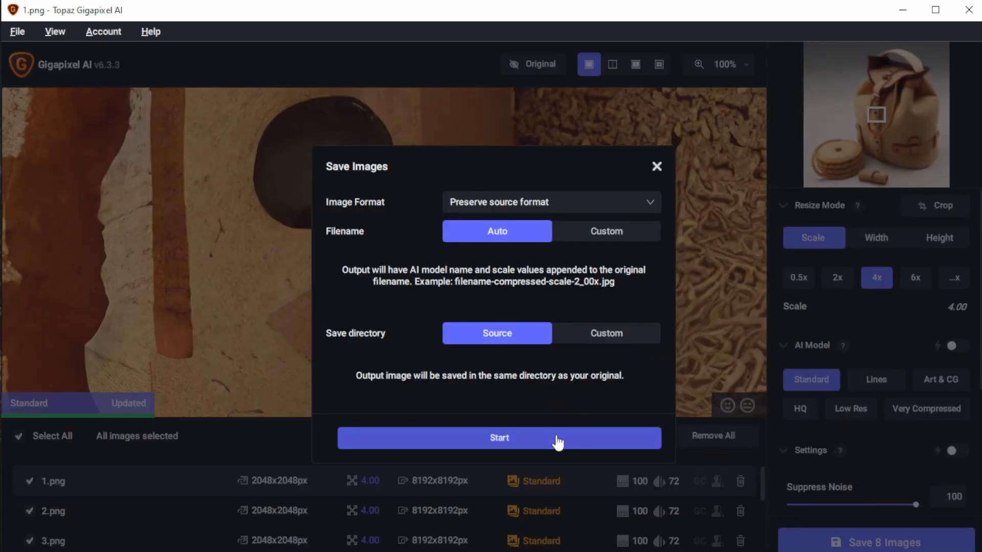
pyautogui.click(499, 438)
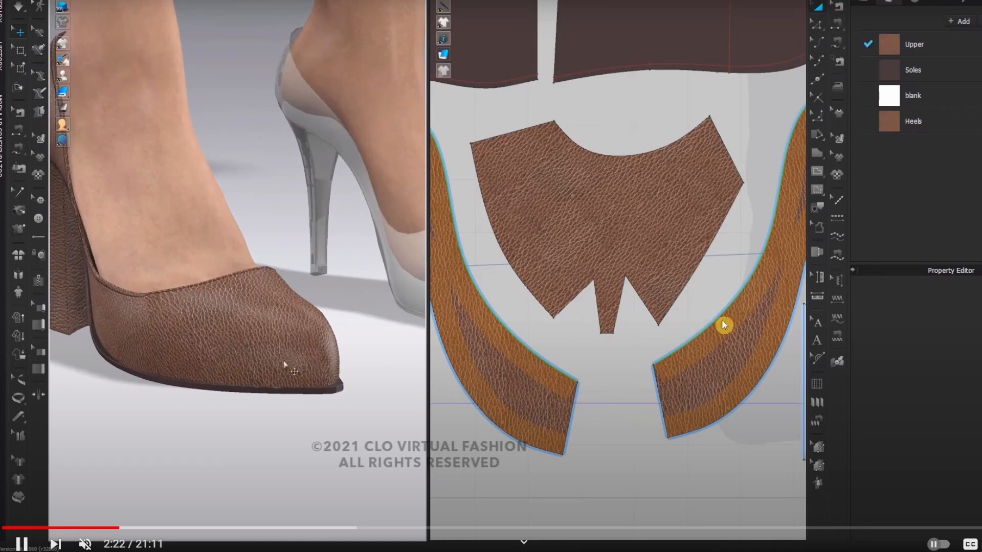
pyautogui.moveTo(631, 407)
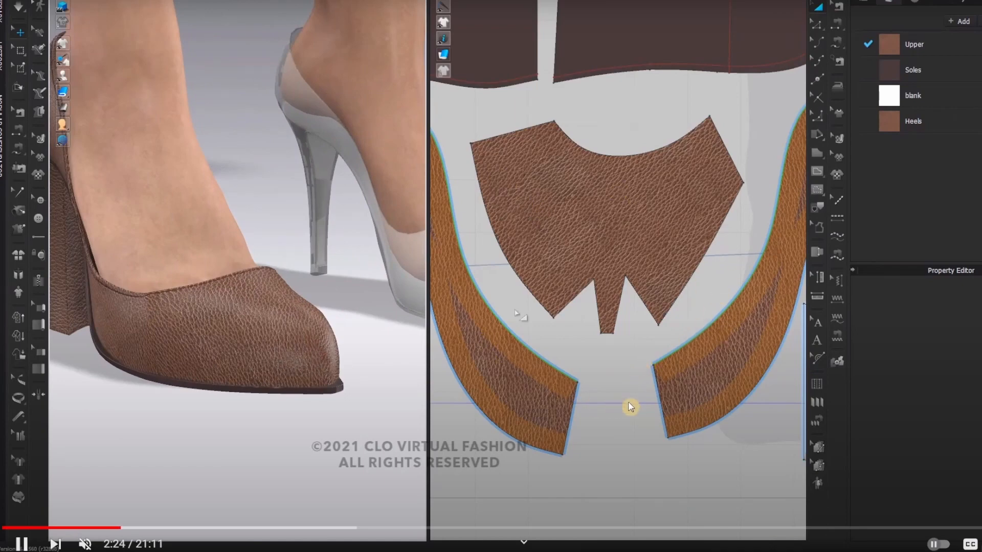